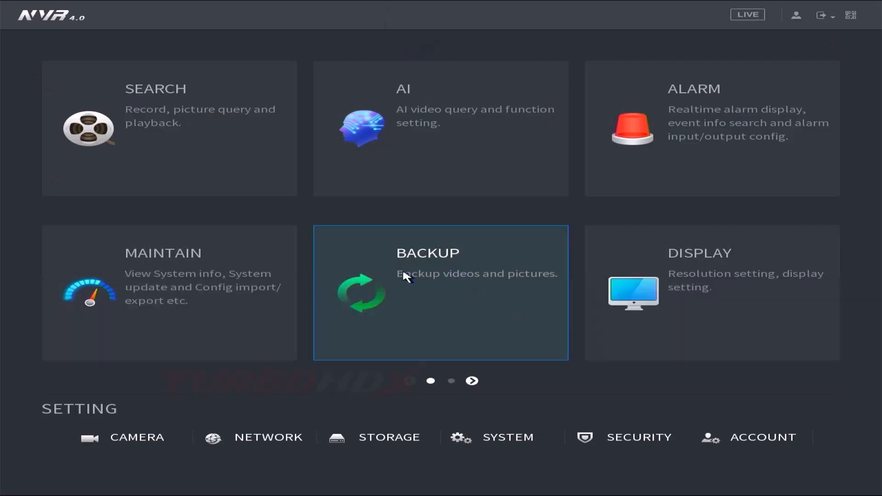
Search the network from the Camera List and add the ONVIF device 192.168.1.7 as D3.
left_click(136, 437)
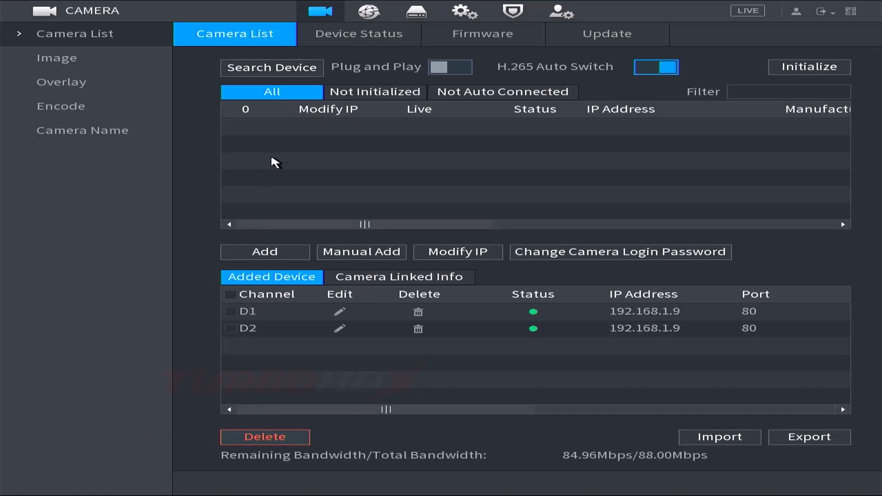
left_click(271, 67)
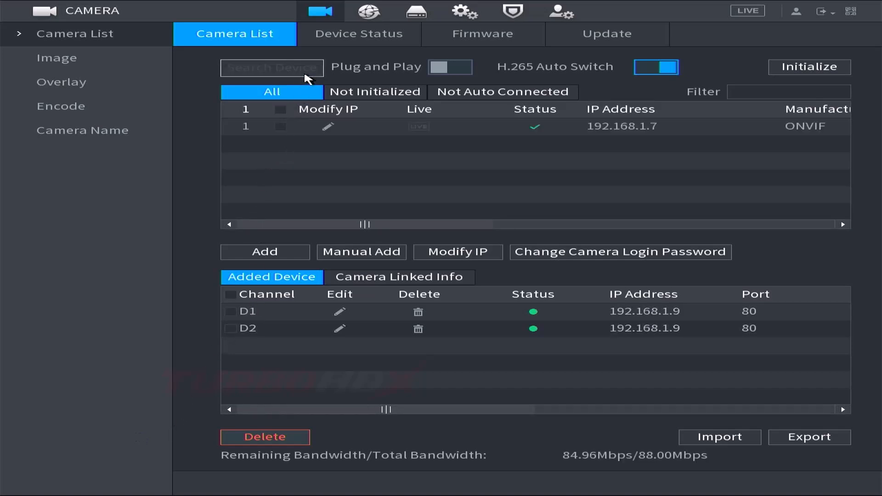
mouse_move(604, 118)
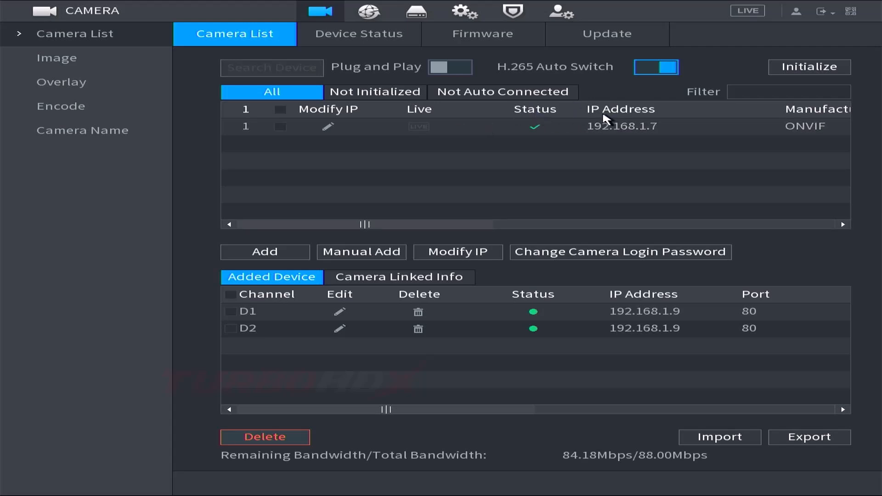
mouse_move(672, 180)
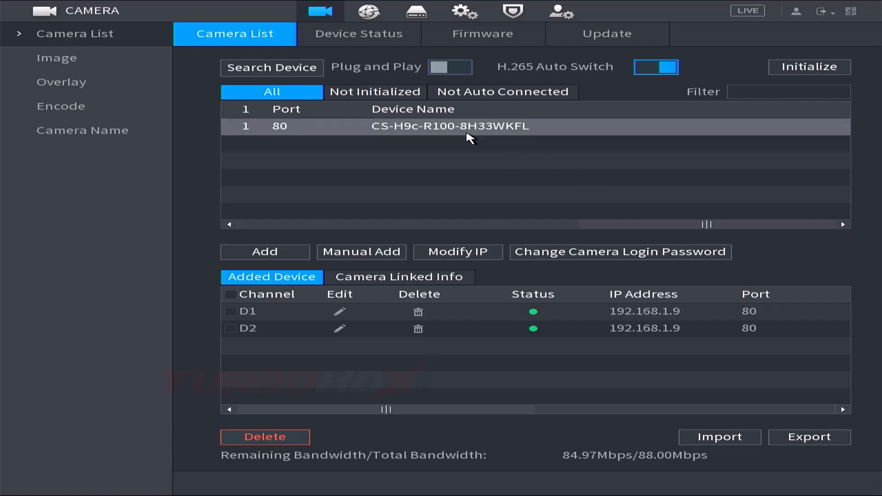
left_click(231, 224)
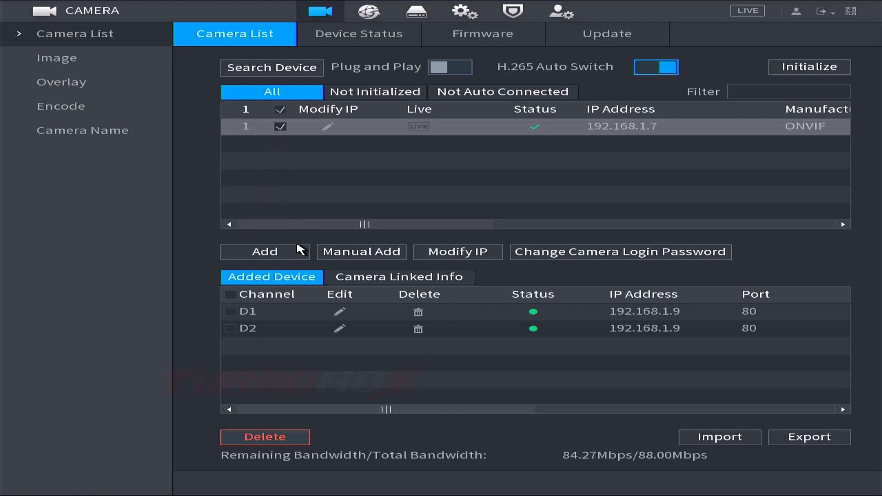
left_click(264, 251)
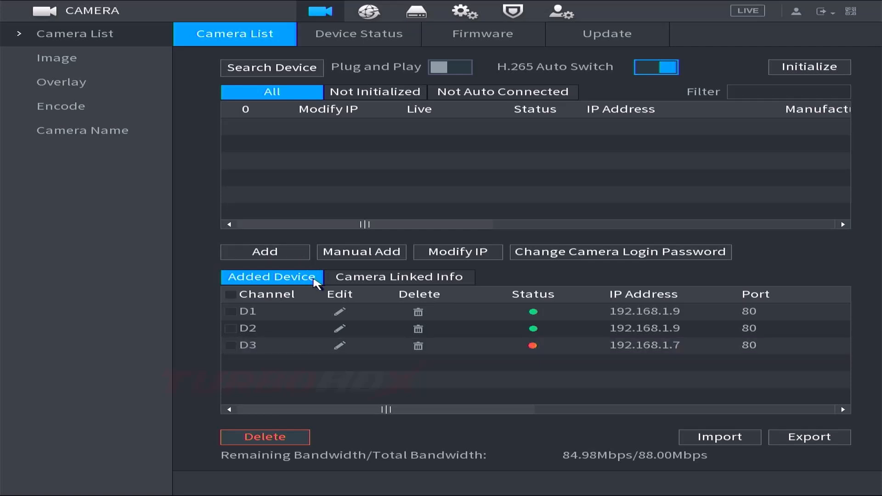
Replace D3's old login password with the correct one via the on-screen keyboard and connect.
left_click(340, 345)
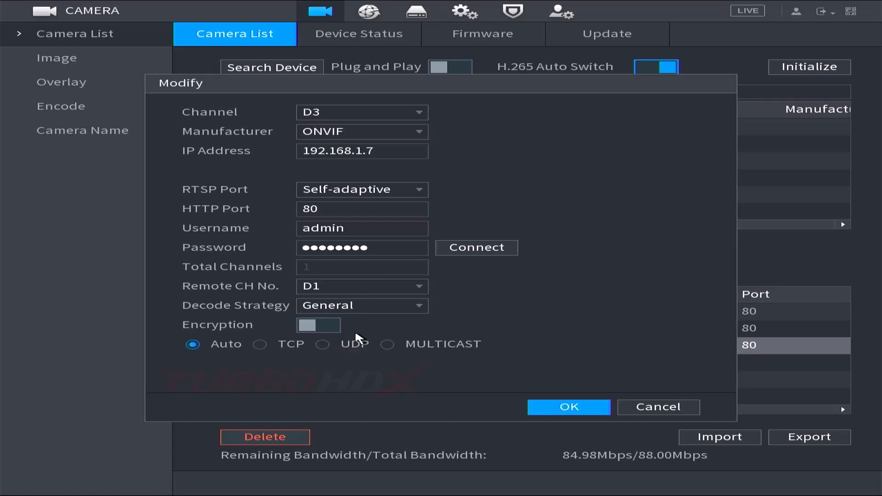
mouse_move(369, 324)
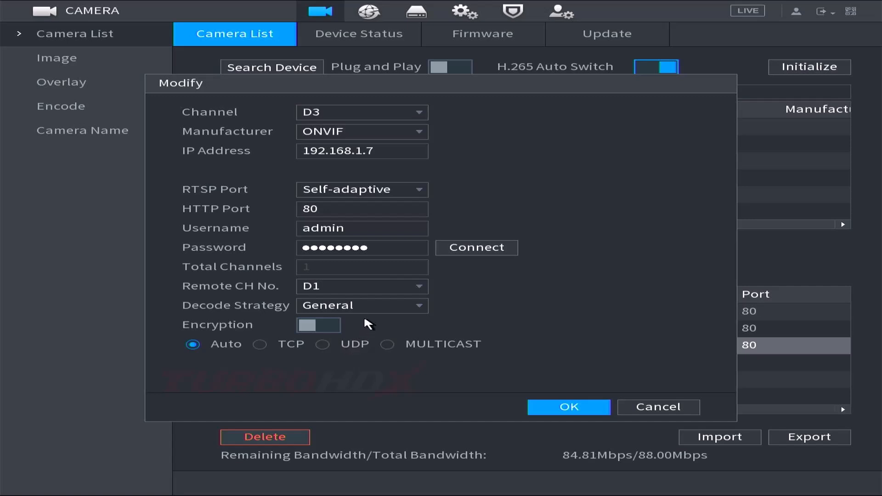
left_click(362, 248)
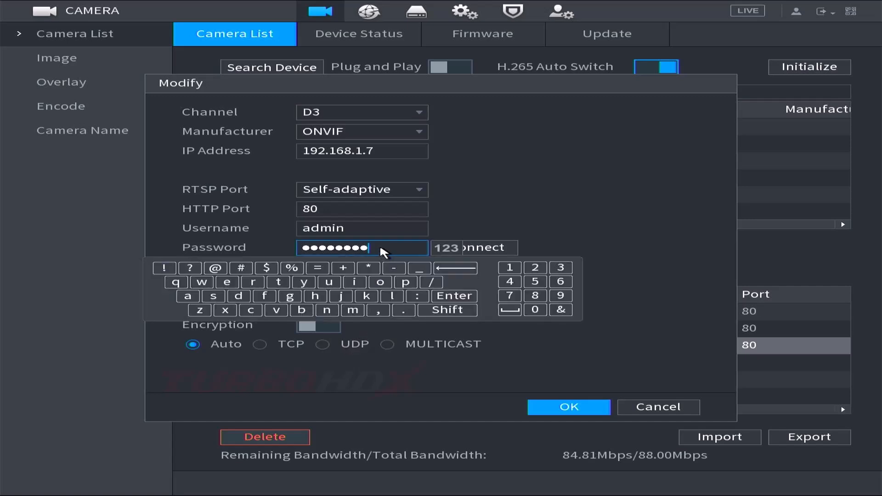
left_click(454, 269)
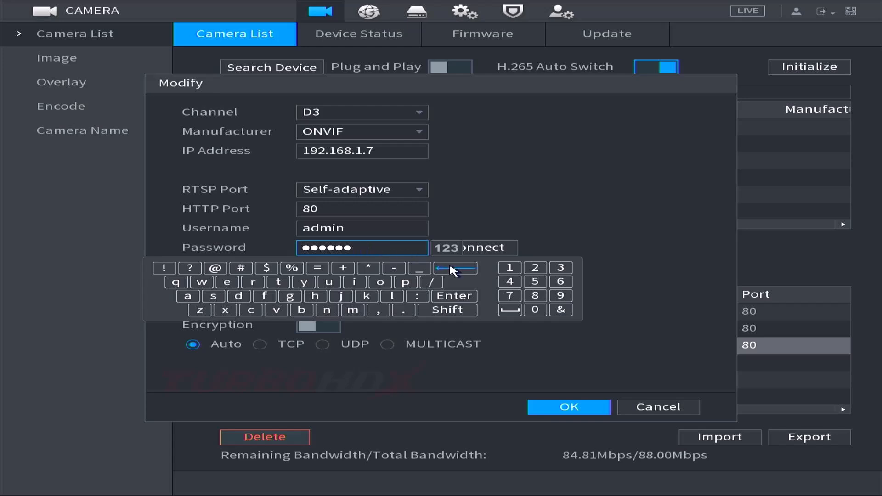
left_click(456, 268)
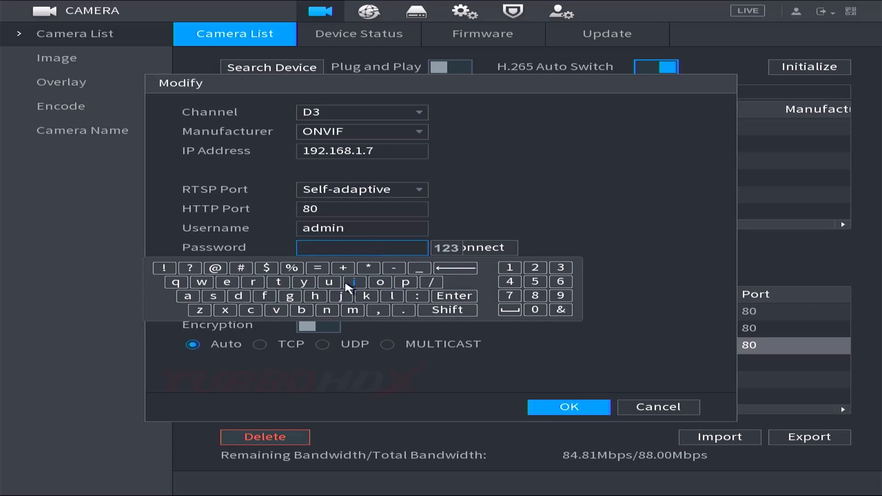
left_click(315, 296)
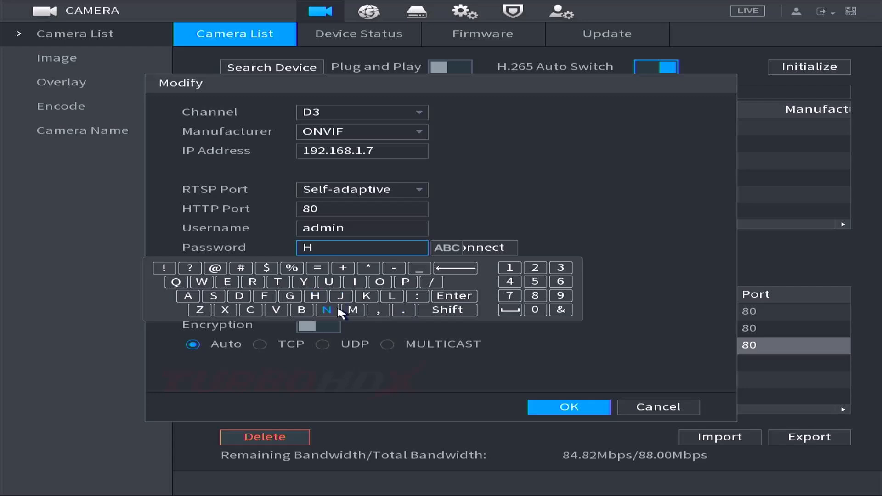
left_click(381, 285)
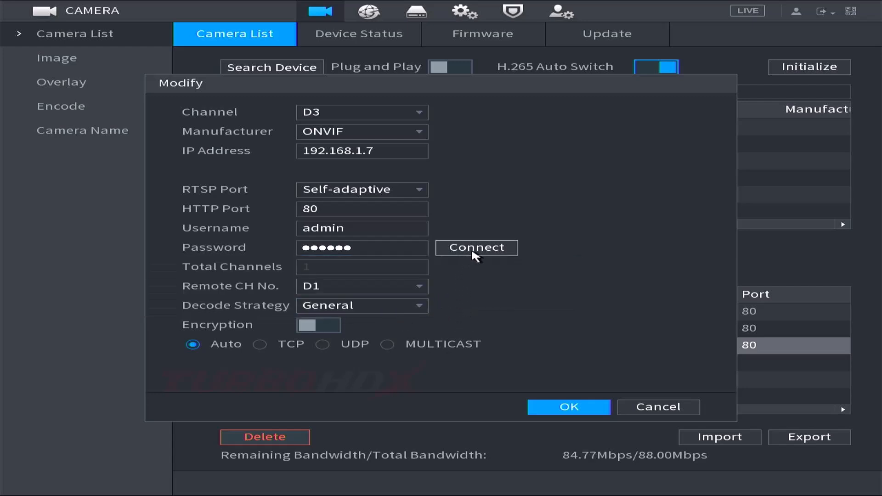
left_click(568, 407)
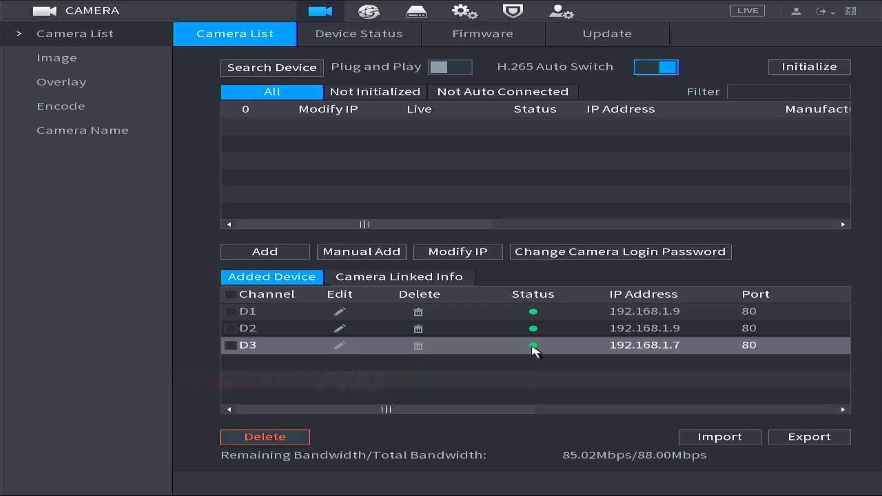
mouse_move(539, 358)
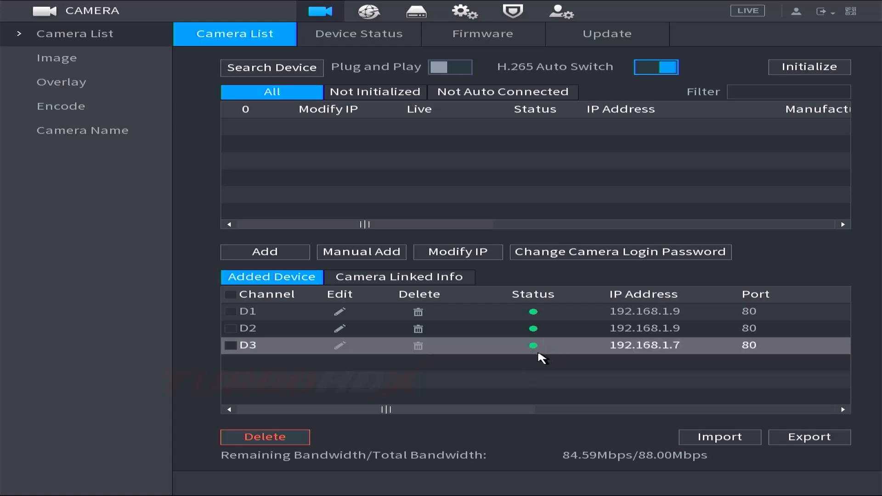
mouse_move(535, 356)
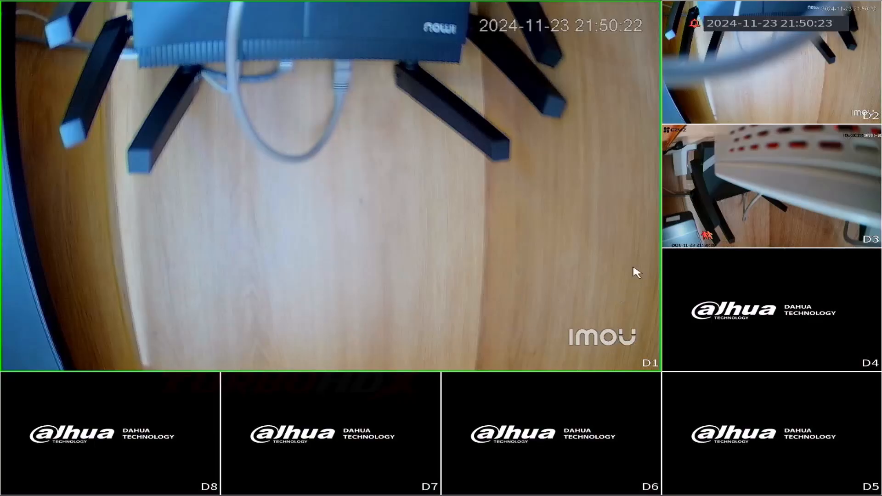
Switch live view to the View 4 split showing D3, then go back to Main Menu.
right_click(635, 271)
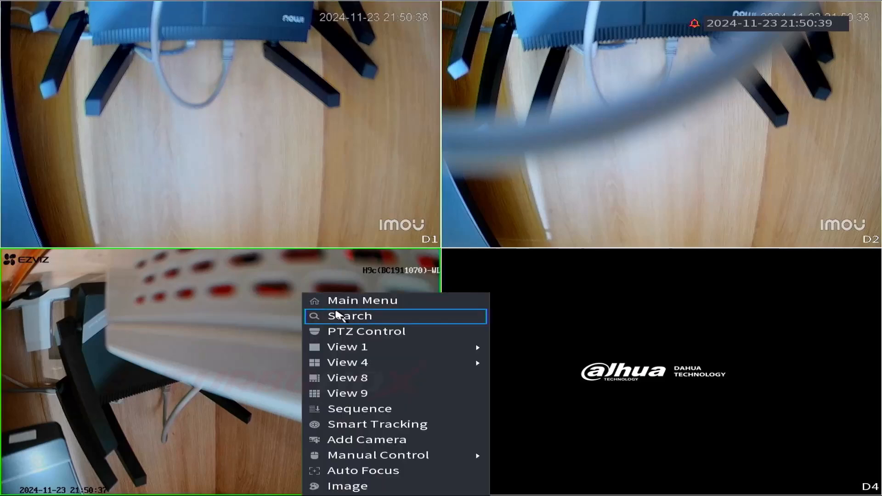
left_click(362, 300)
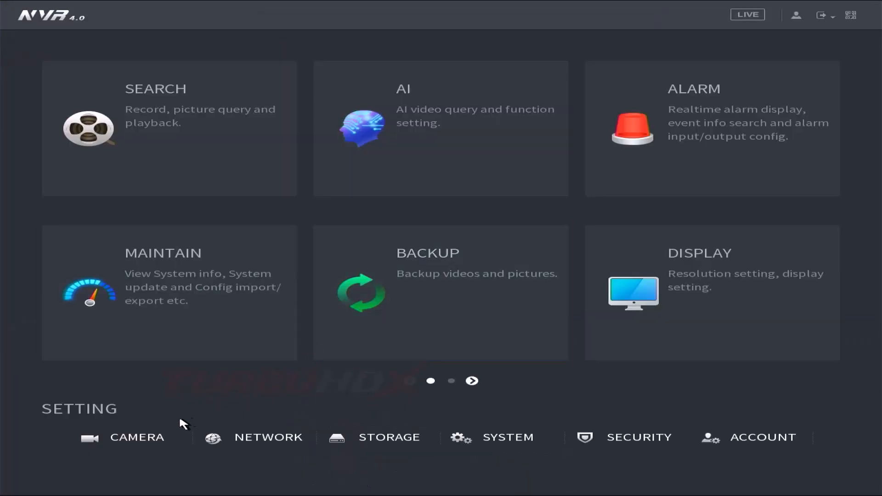
Begin a manual add with manufacturer ONVIF, the camera's IP address and login password.
left_click(136, 437)
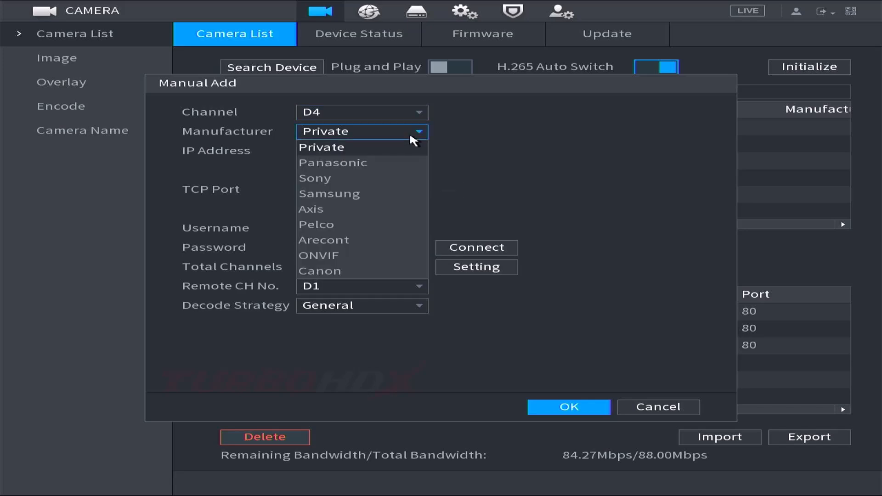
left_click(319, 259)
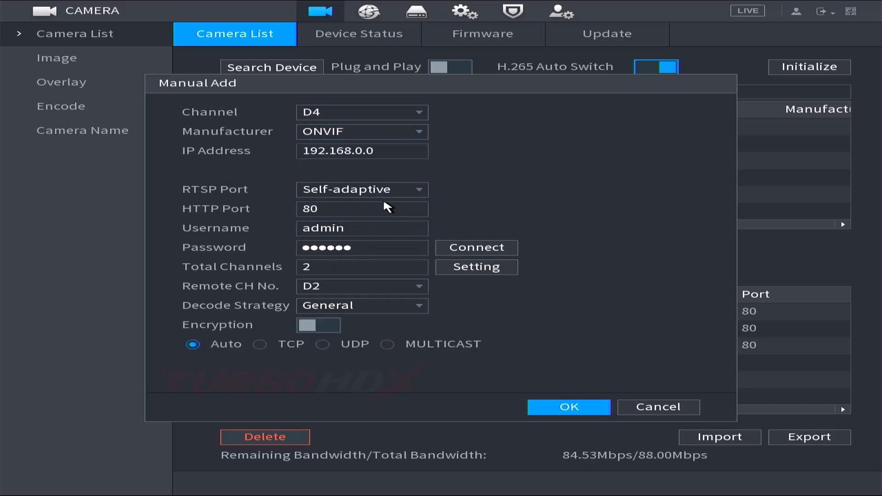
left_click(361, 151)
type("1")
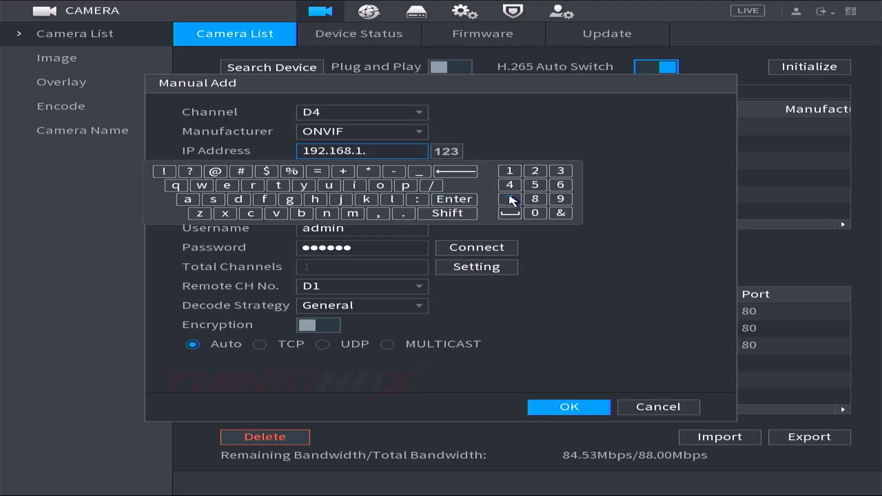
left_click(509, 199)
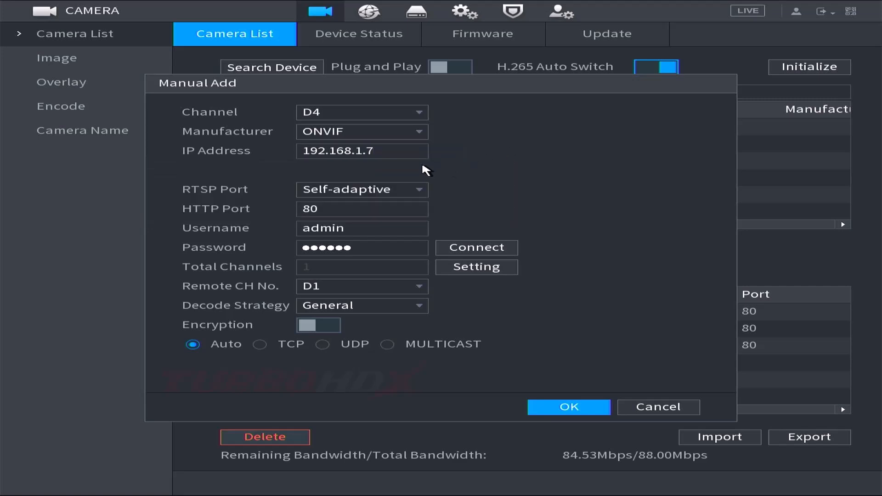
left_click(362, 248)
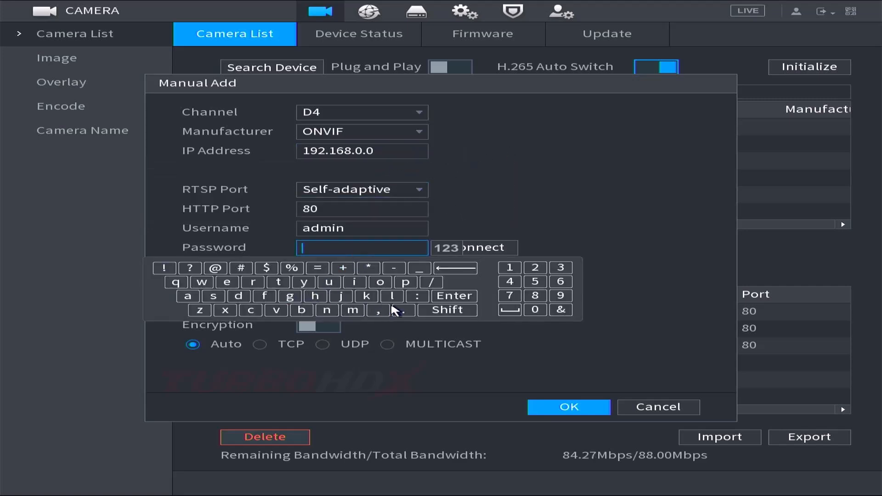
left_click(327, 310)
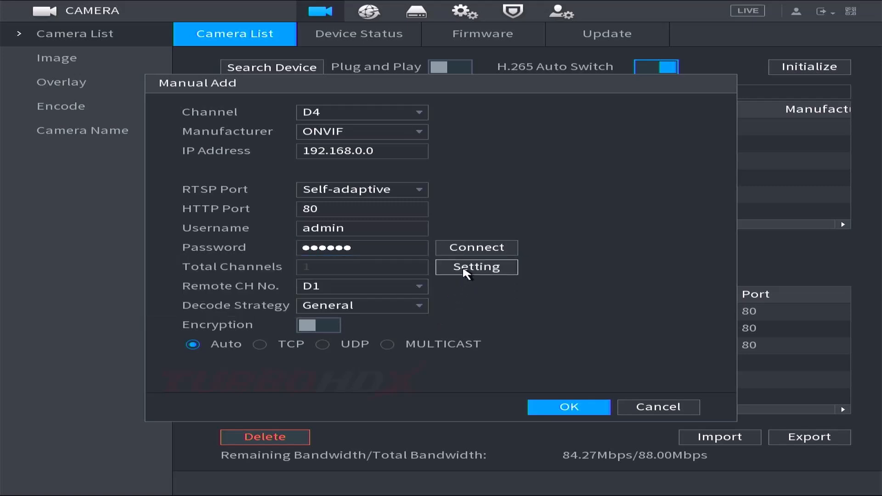
Set Total Channels to 2 and Remote CH No. D2, and confirm as channel D4.
left_click(475, 266)
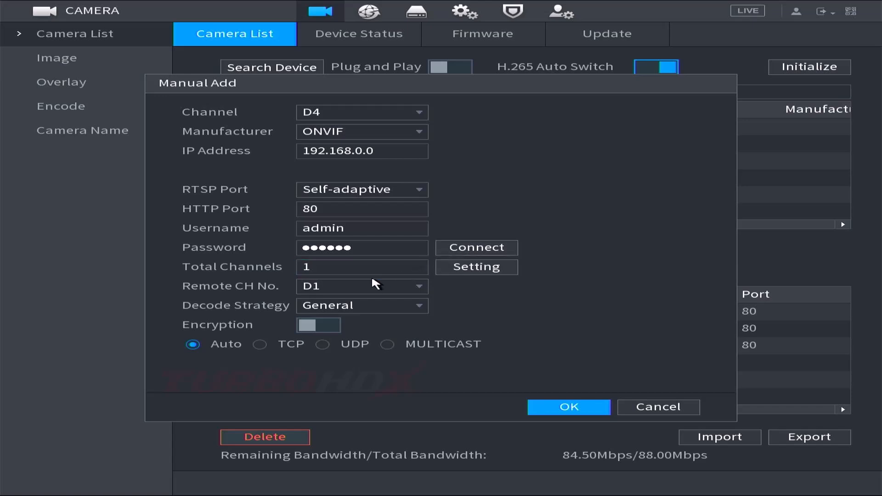
left_click(362, 267)
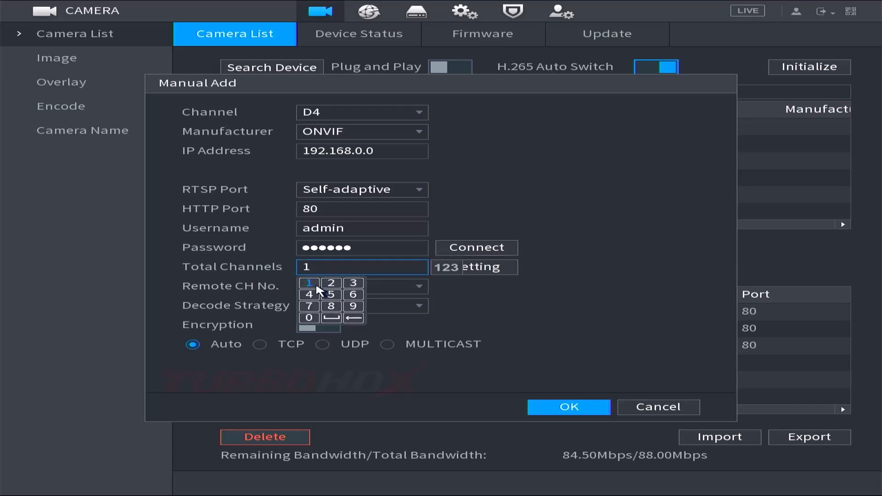
left_click(331, 283)
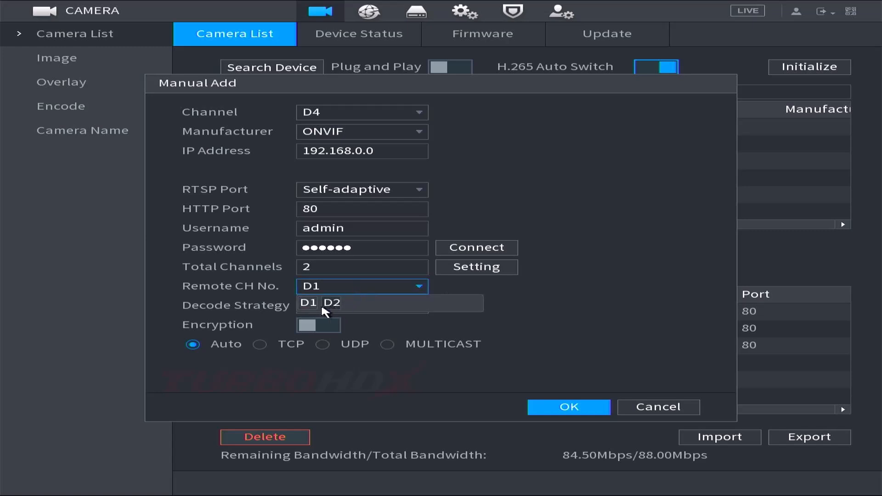
left_click(331, 303)
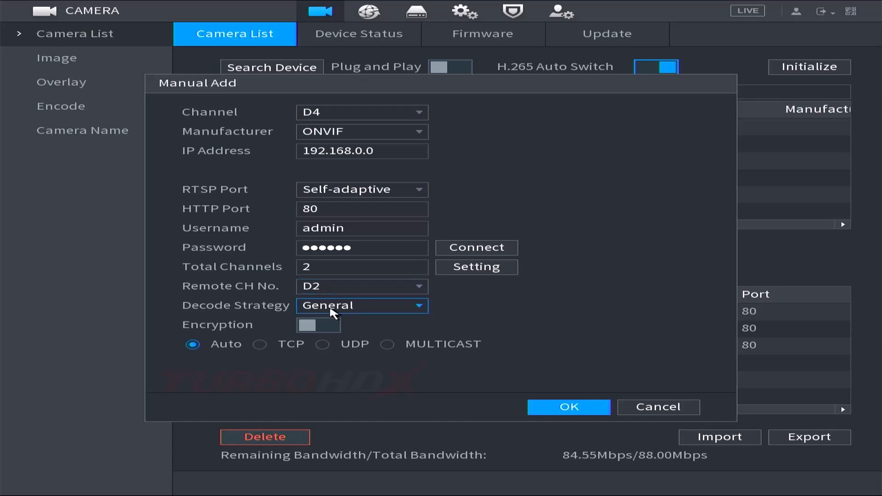
left_click(569, 406)
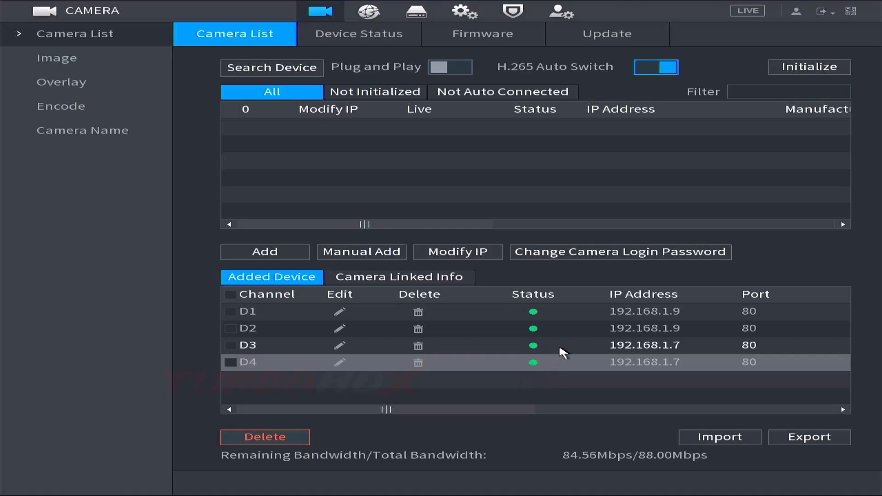
mouse_move(630, 358)
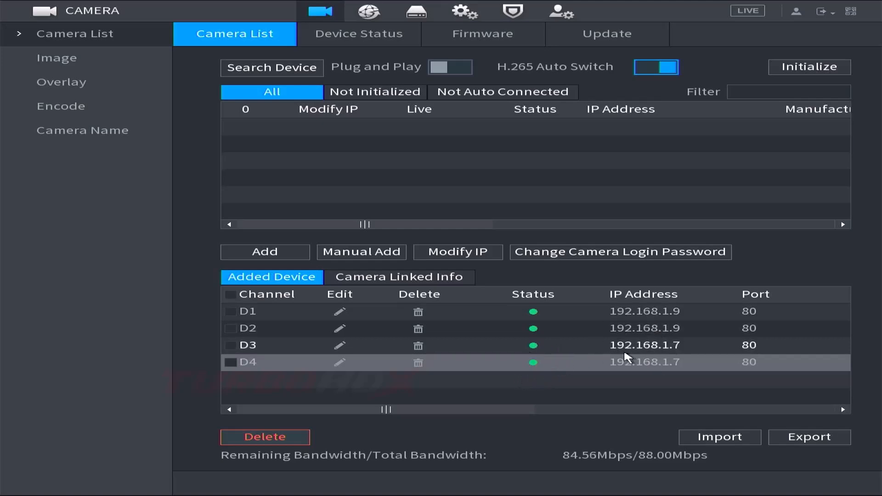
mouse_move(506, 322)
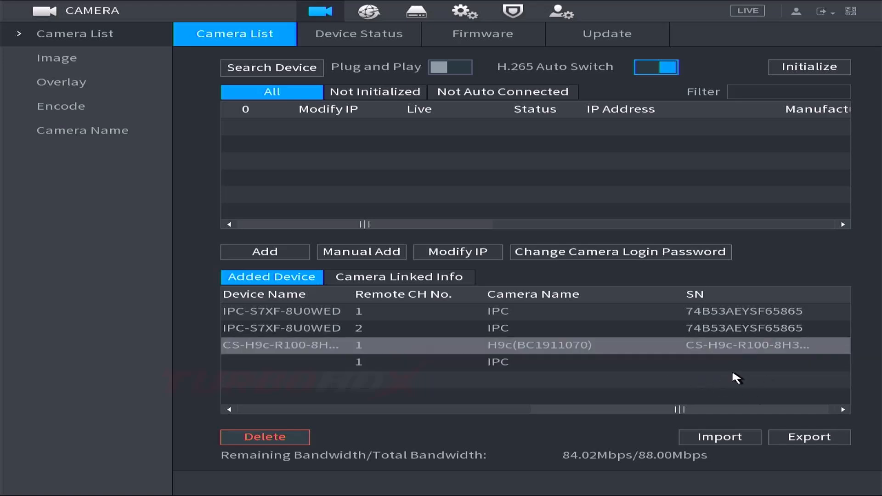
left_click(498, 362)
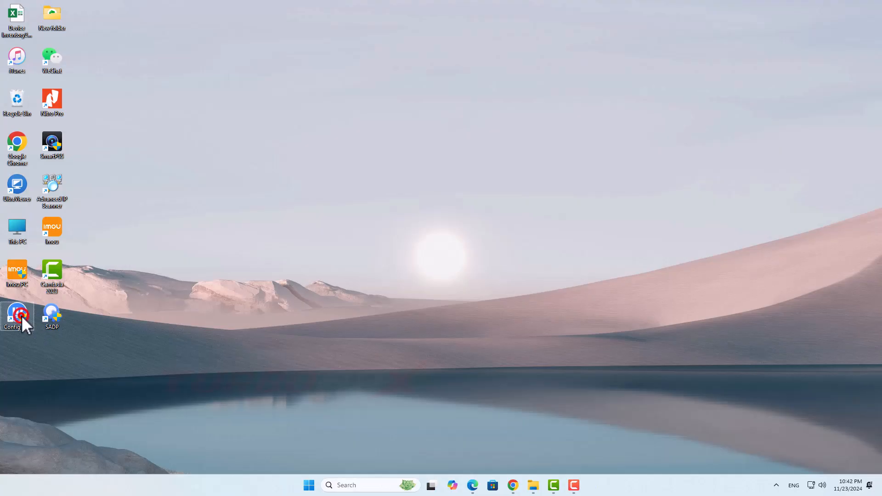
Launch ConfigTool and open the web page of the NVR at 192.168.1.200.
double_click(17, 316)
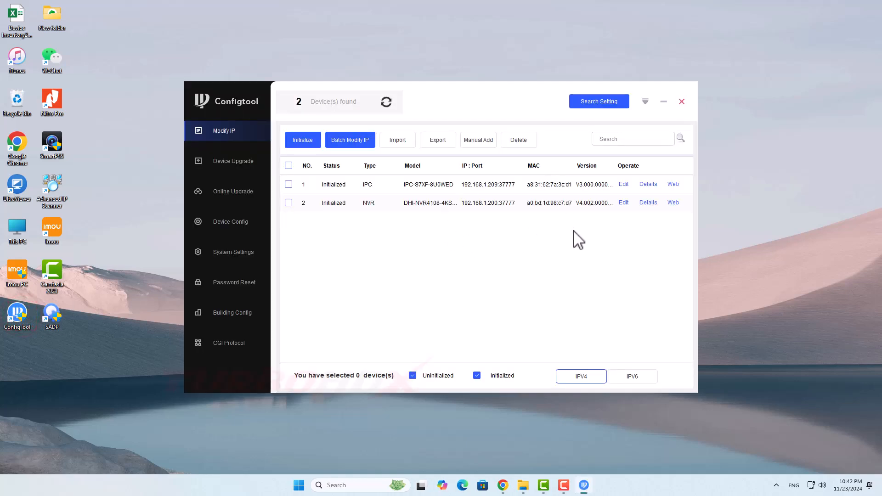
mouse_move(509, 213)
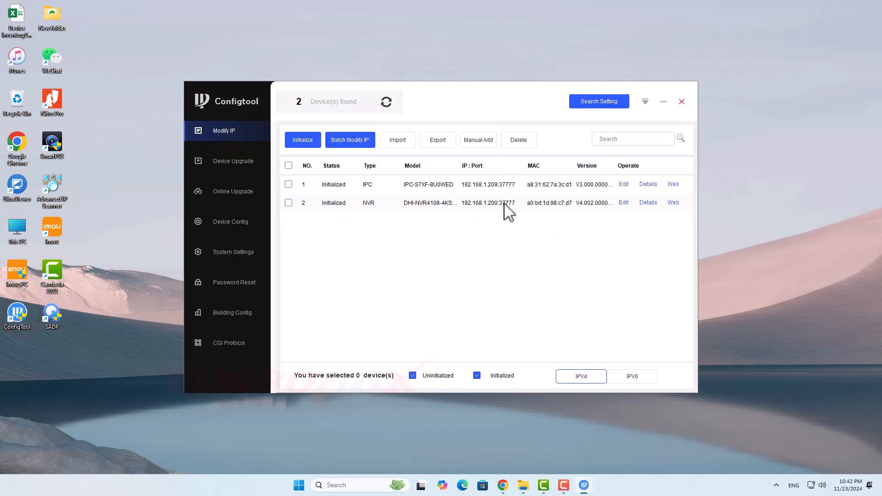
left_click(672, 202)
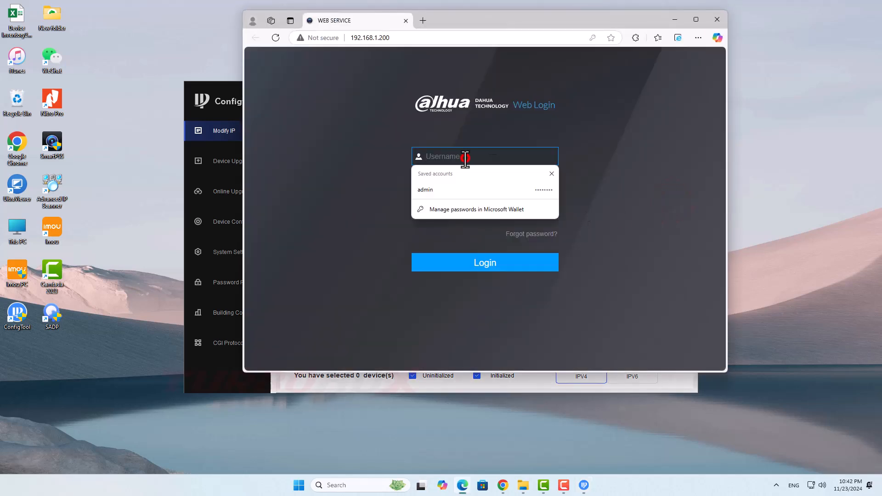
Log in to the NVR web page as admin and dismiss the No Disk note.
left_click(695, 20)
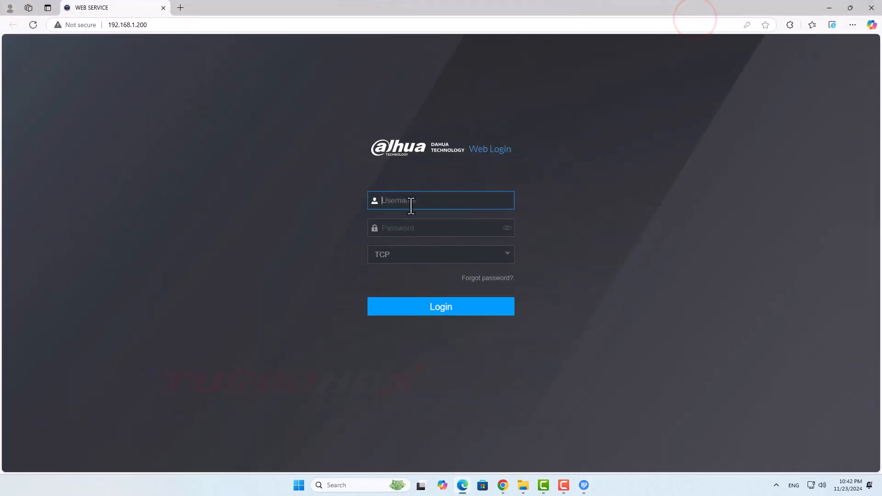
type("admin")
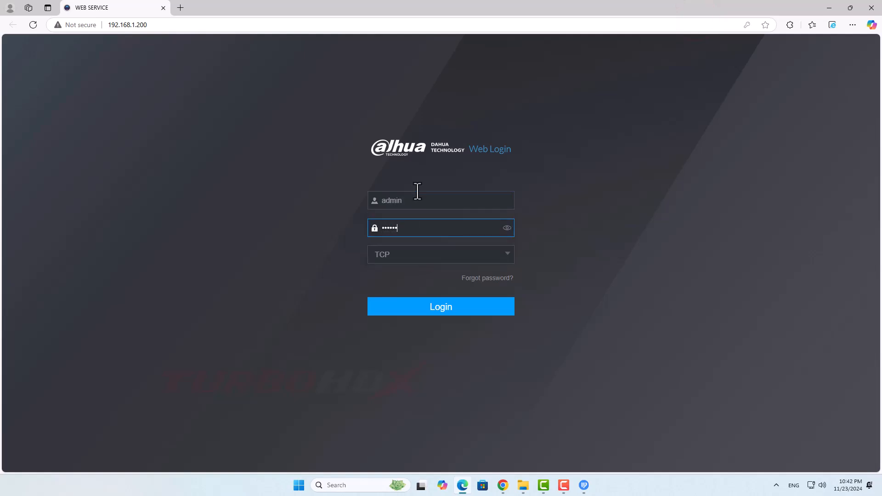
left_click(441, 307)
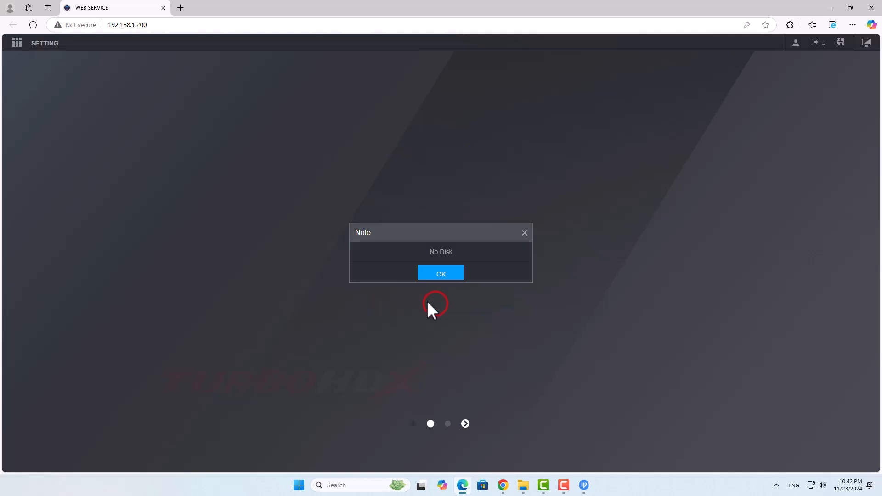
left_click(441, 273)
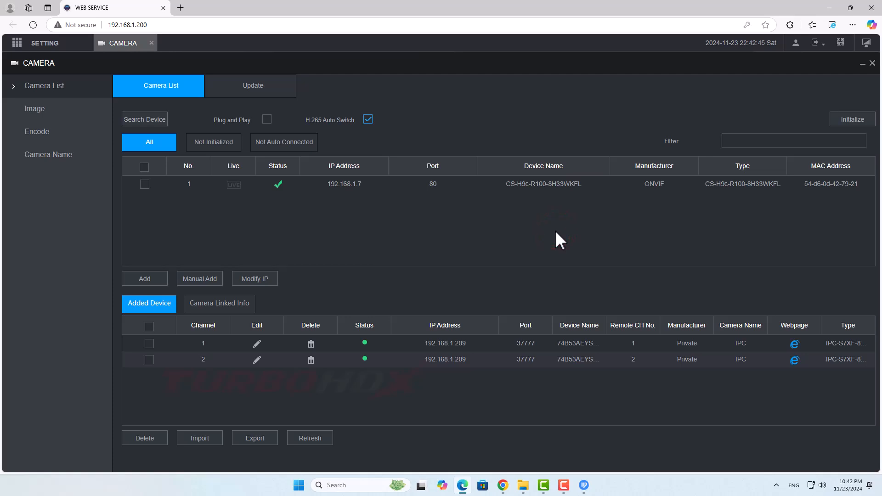
left_click(143, 119)
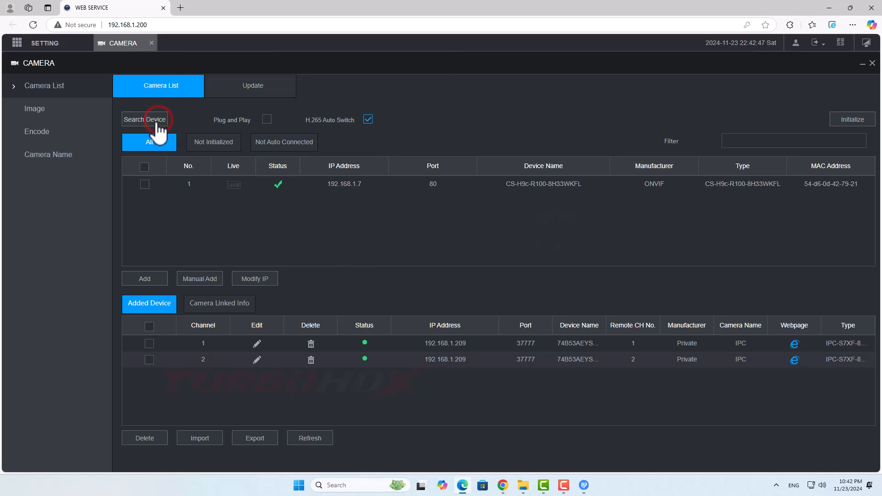
mouse_move(145, 194)
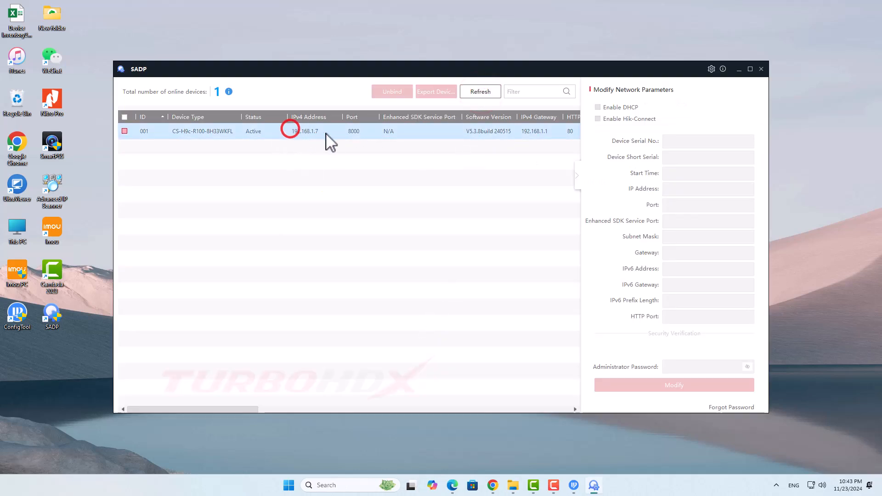
Select the camera in SADP to read its IP 192.168.1.7, then hide the utility windows.
left_click(124, 130)
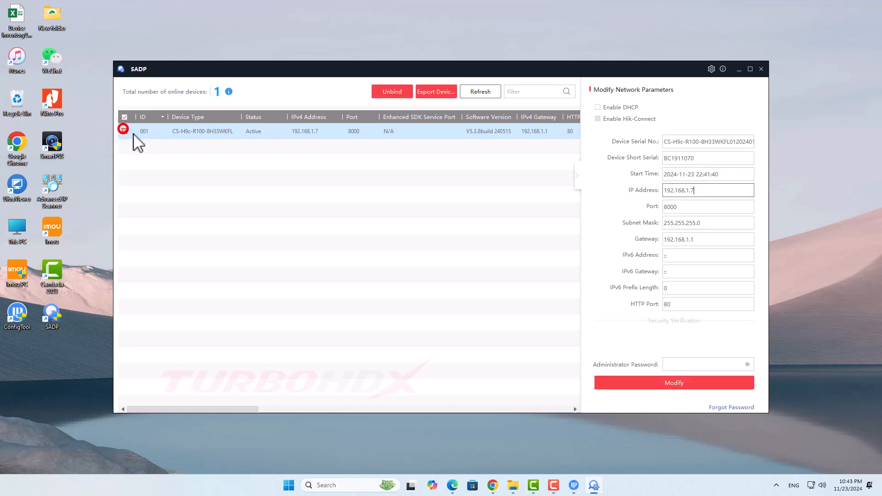
triple_click(694, 190)
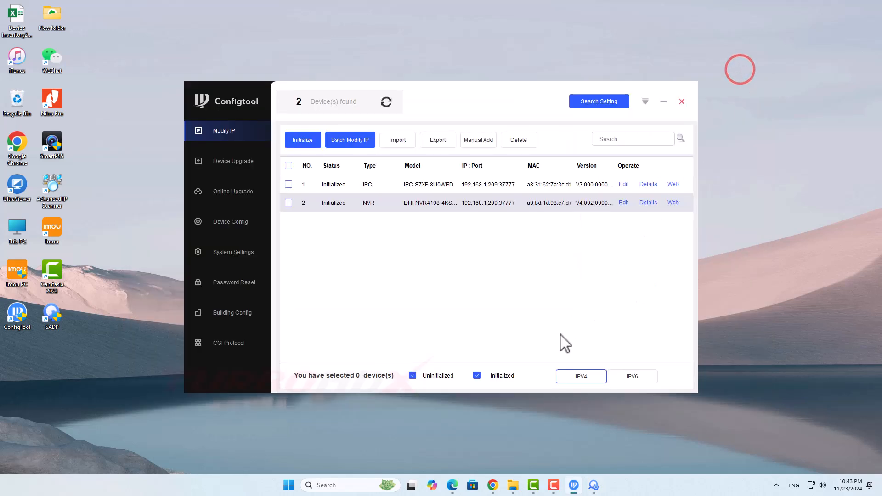
mouse_move(624, 136)
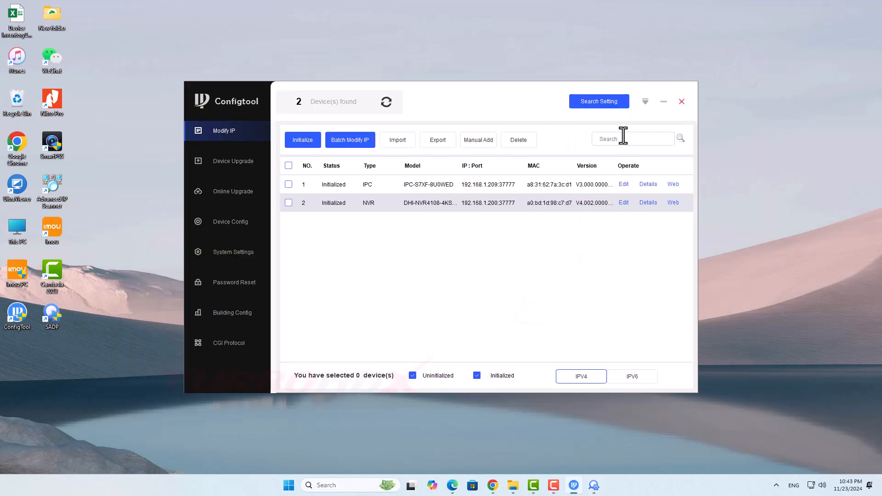
left_click(682, 101)
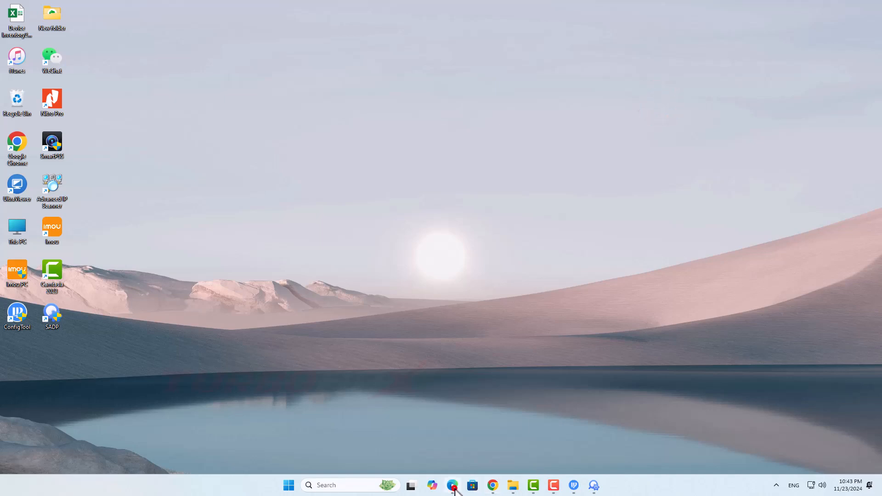
Tick 192.168.1.7 in the browser's search results, add it, and open channel 3's settings.
left_click(452, 486)
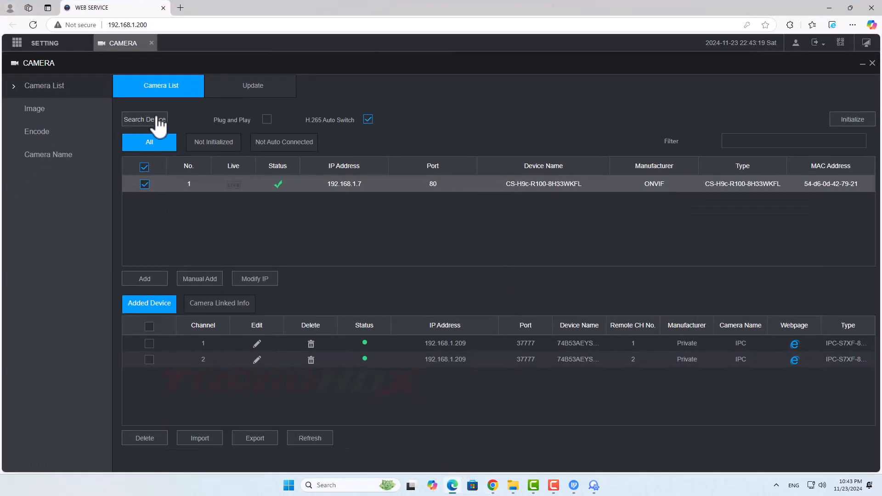
left_click(145, 183)
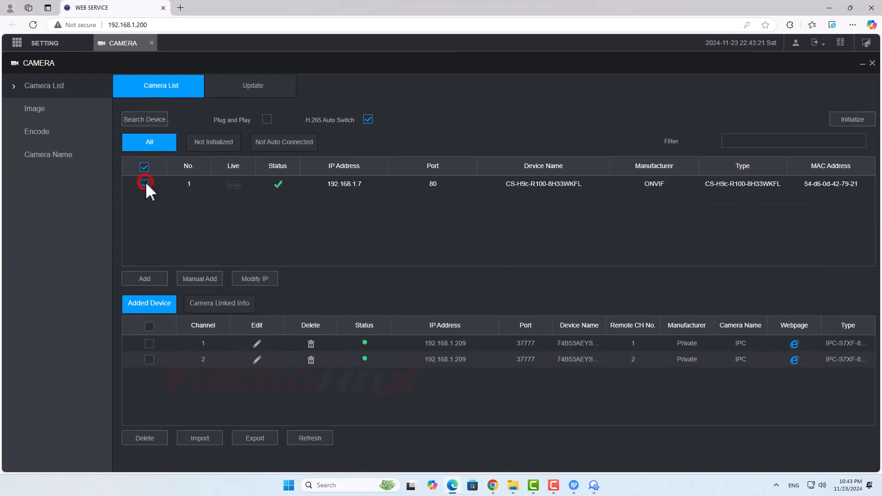
left_click(144, 184)
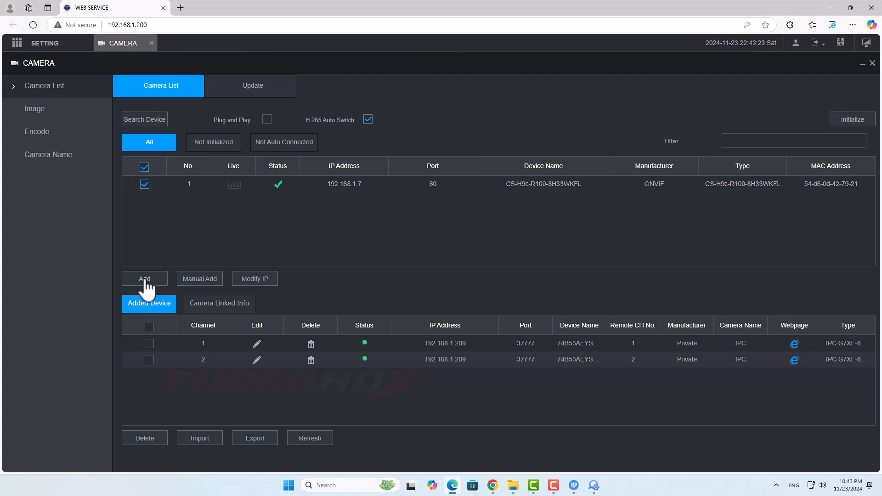
left_click(144, 279)
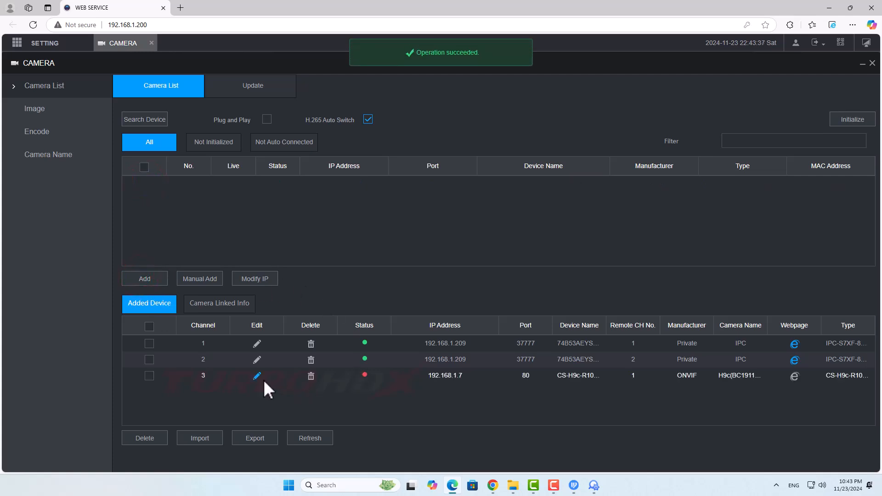
left_click(256, 376)
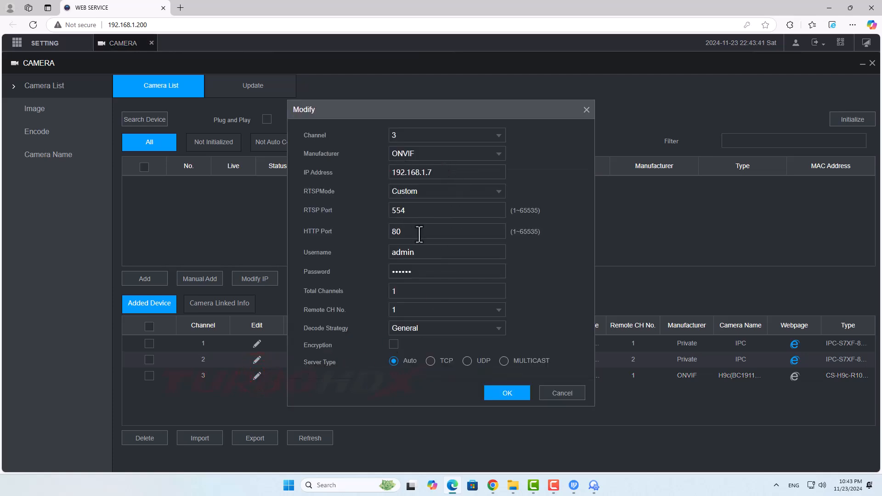
Clear and retype channel 3's password, save it, and refresh the added-device list.
left_click(447, 271)
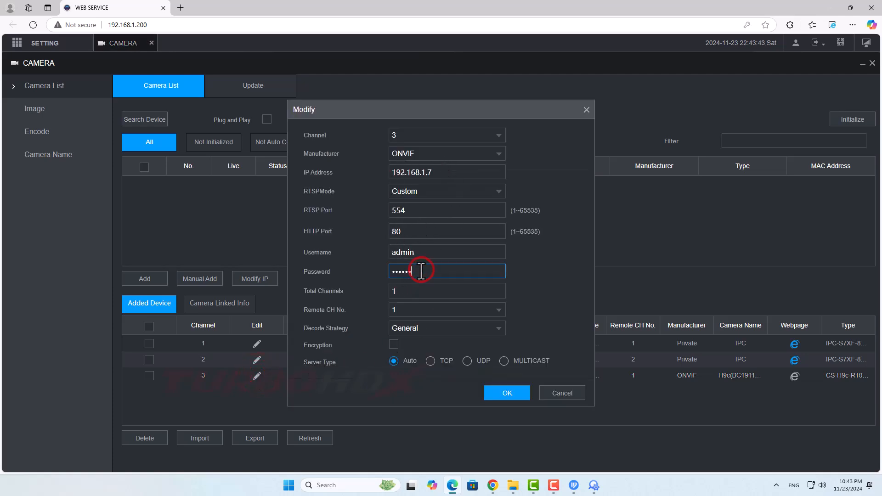
key("backspace")
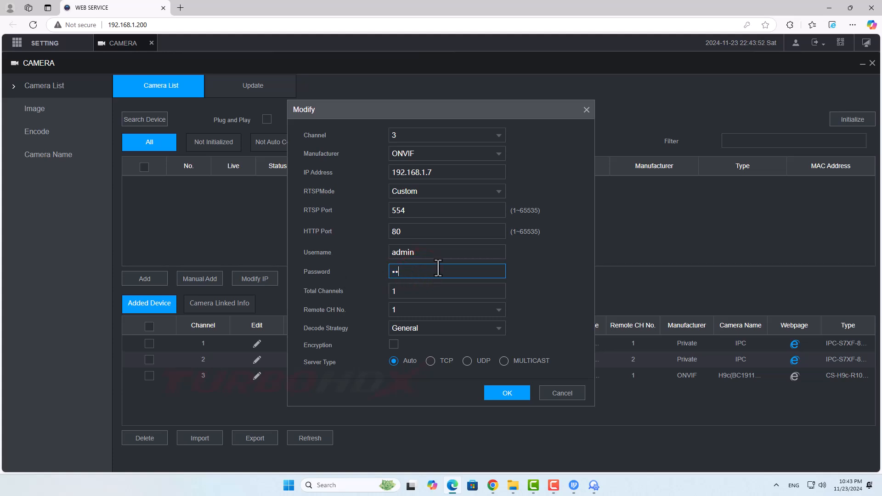
type("••••")
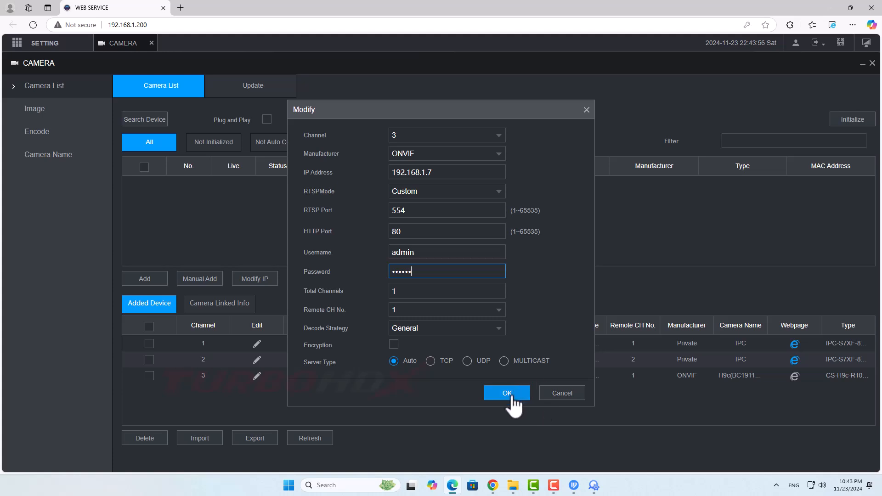
left_click(506, 393)
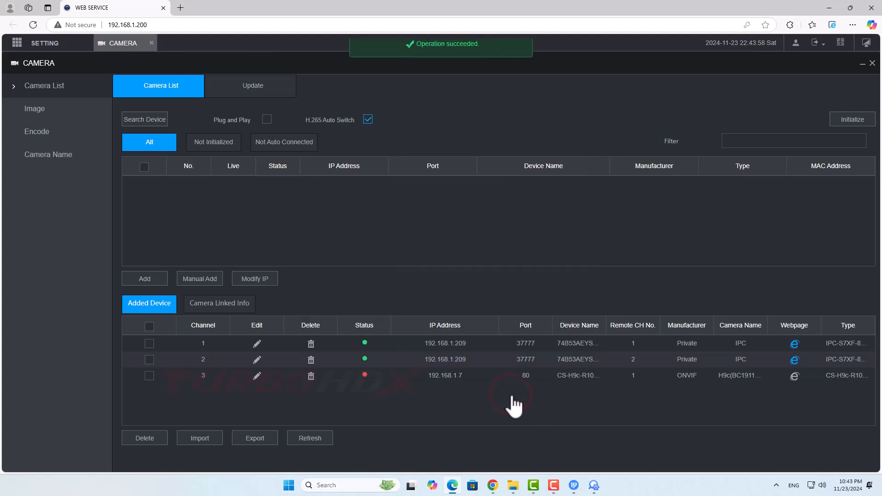
left_click(310, 439)
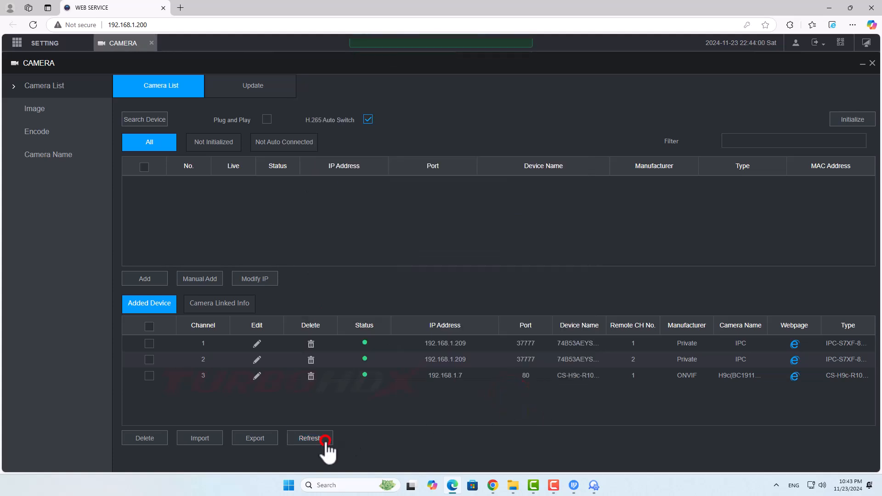
left_click(310, 438)
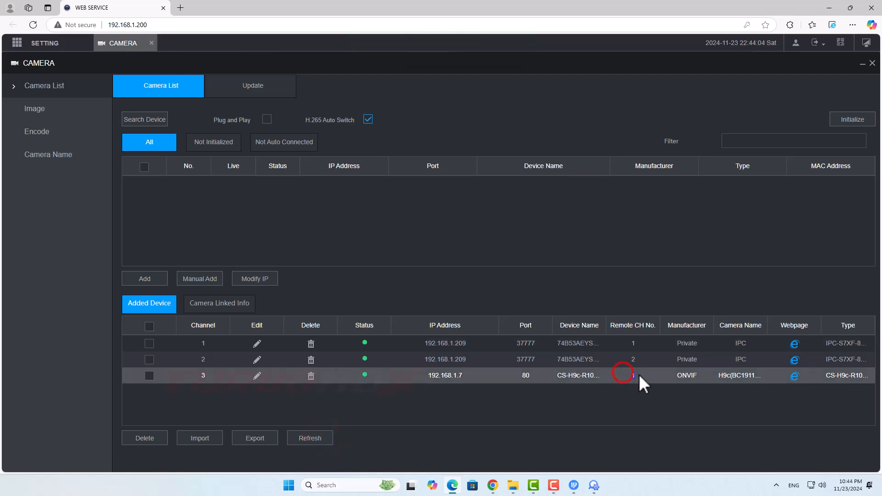
mouse_move(188, 325)
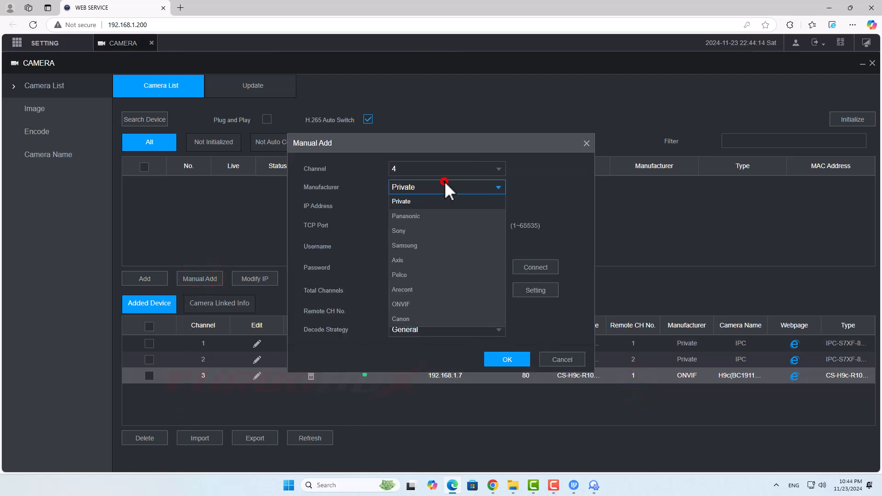
Manually add channel 4 with manufacturer ONVIF, IP 192.168.1.7 and the camera password.
left_click(401, 303)
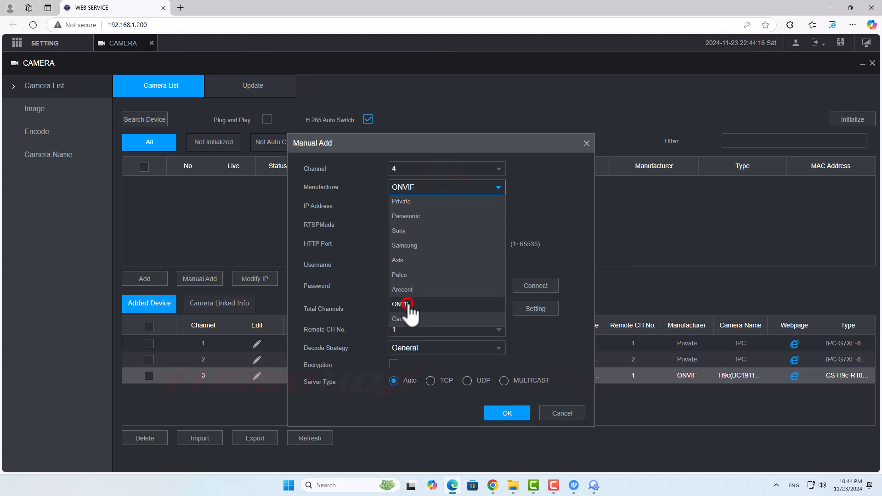
left_click(401, 304)
type("192.168.1")
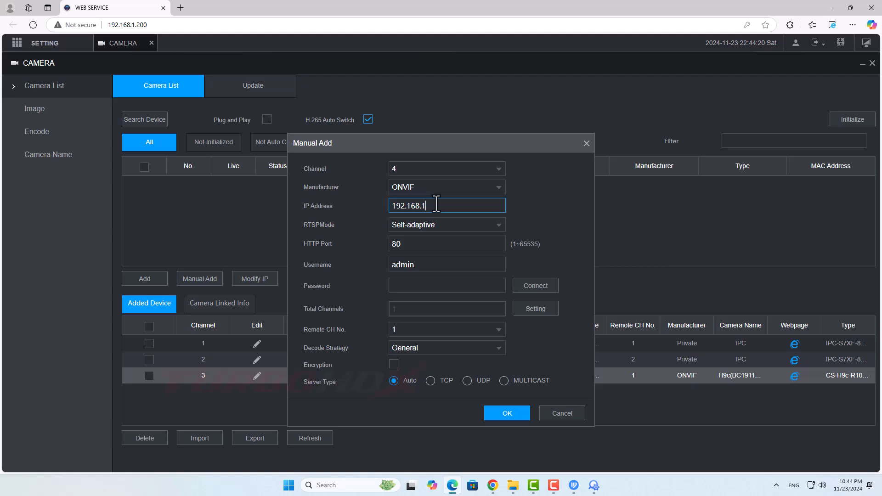
type(".7")
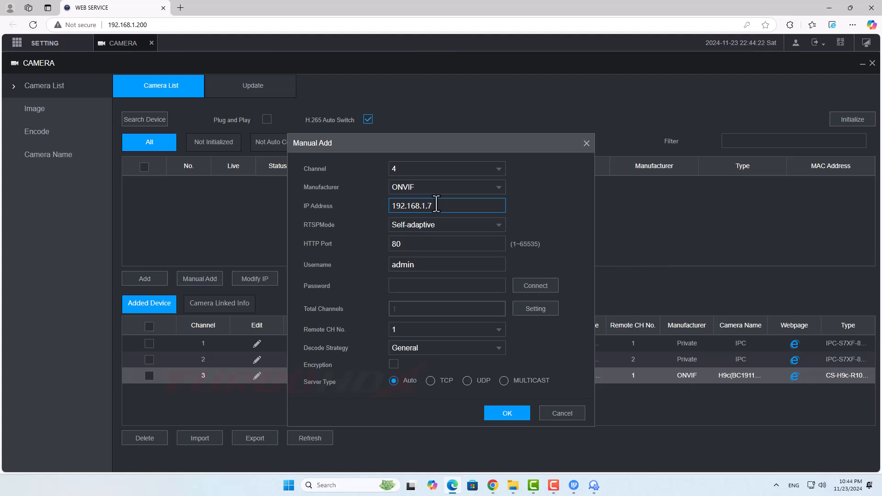
left_click(447, 286)
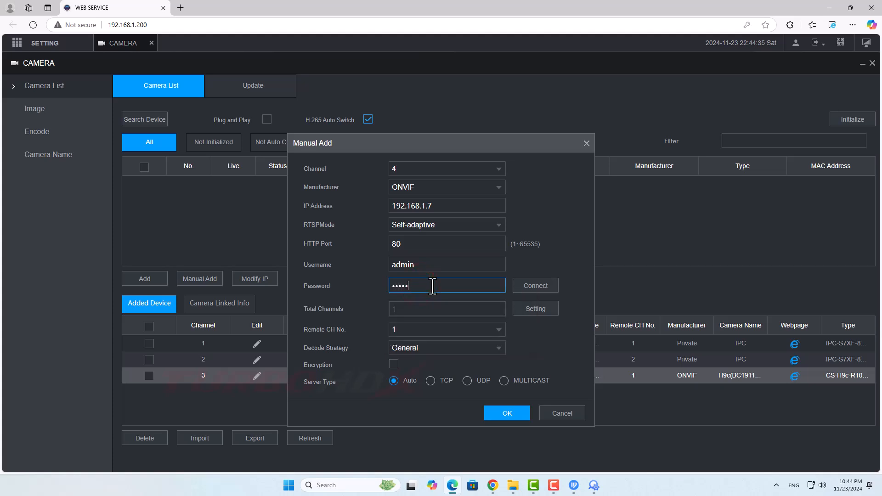
left_click(506, 413)
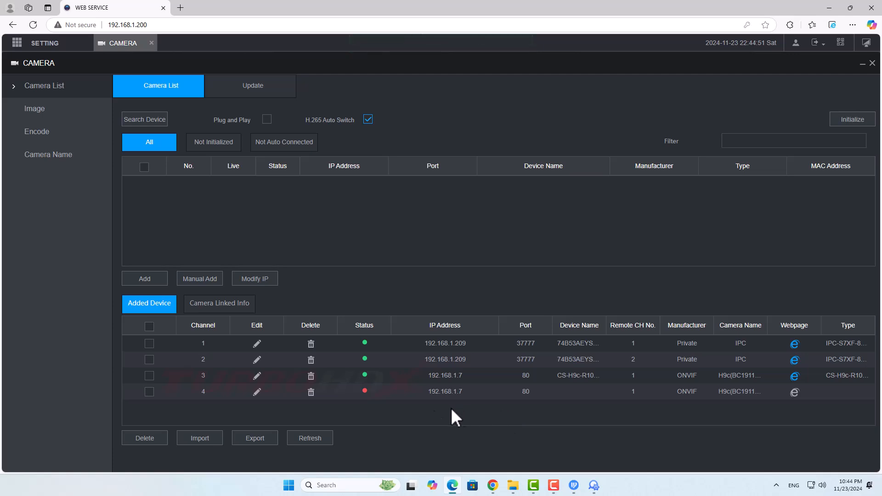
Edit channel 4 to use 2 total channels with remote channel 2 of 192.168.1.7.
left_click(256, 392)
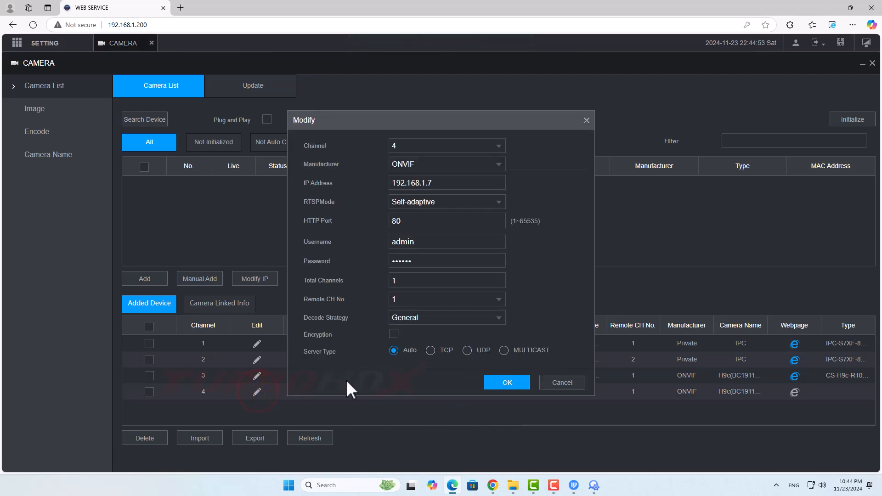
left_click(446, 280)
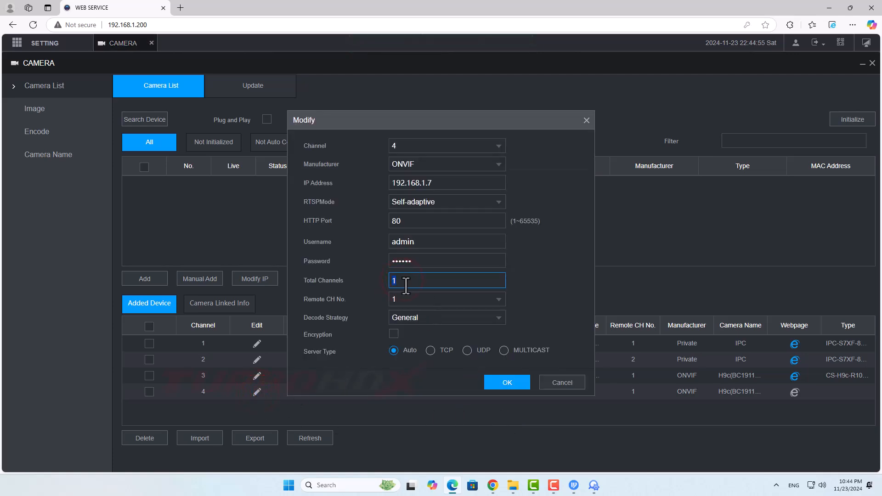
type("2")
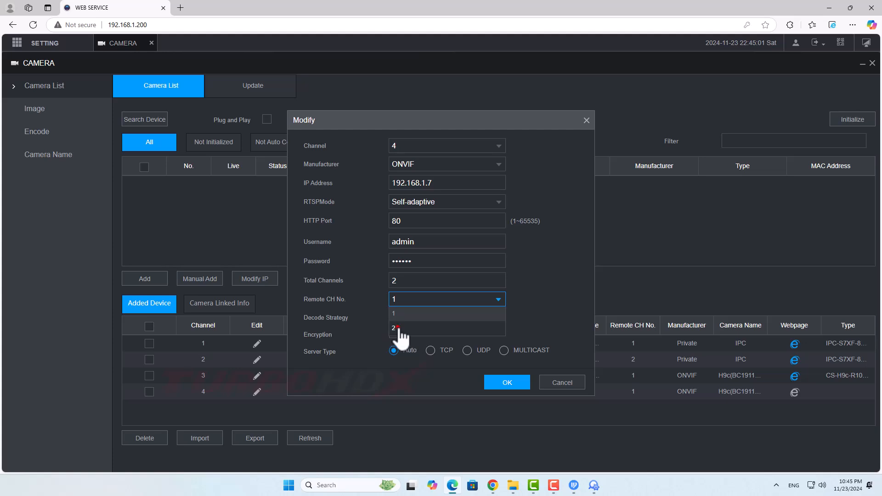
left_click(506, 382)
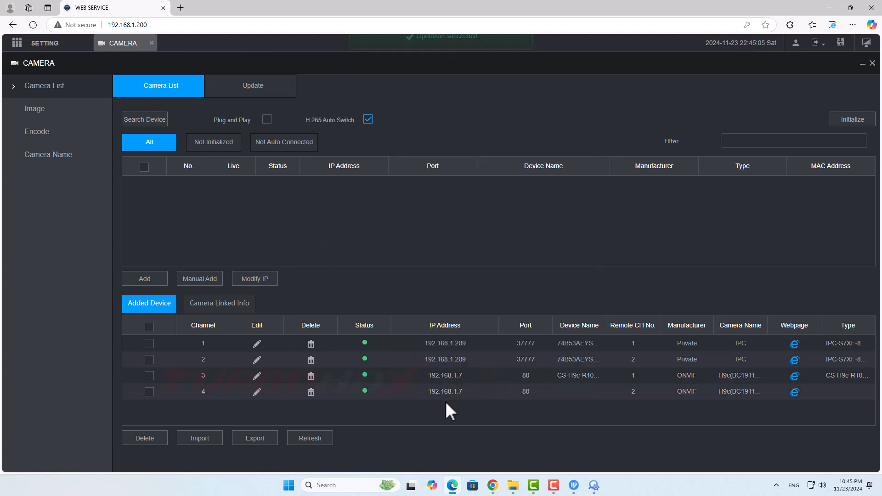
left_click(310, 438)
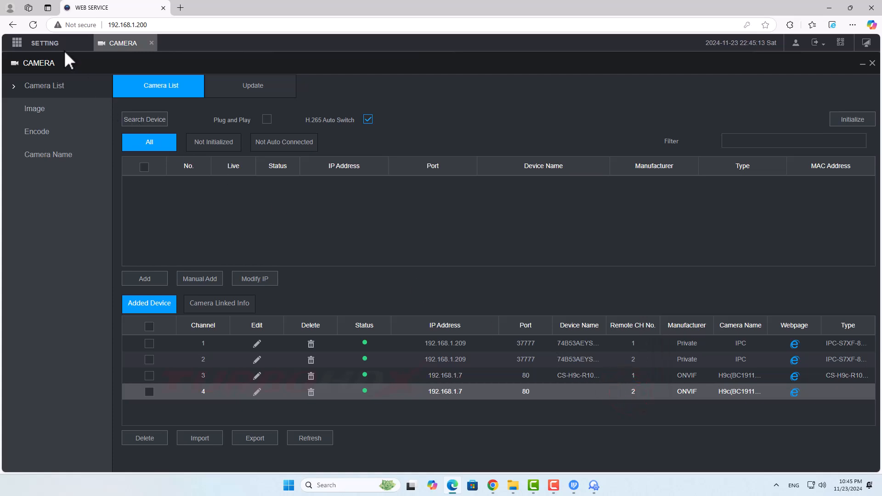
Open Live view and start D4 H9c streaming alongside D3.
left_click(152, 43)
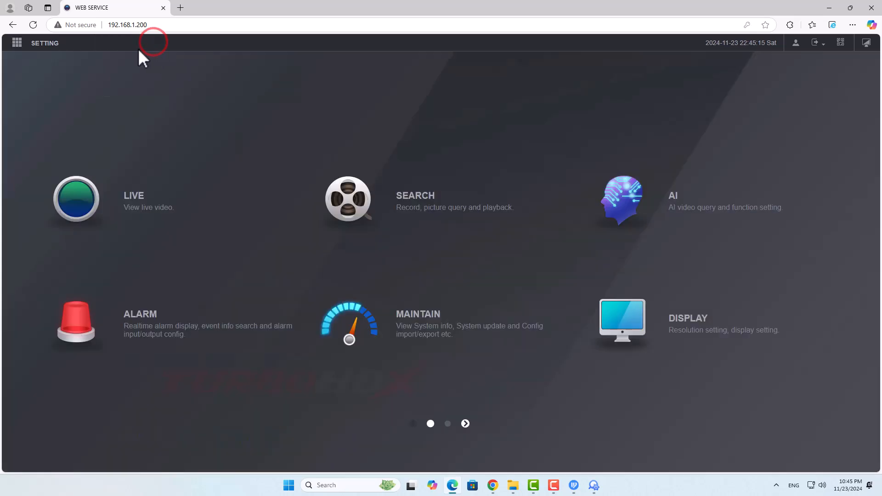
left_click(75, 200)
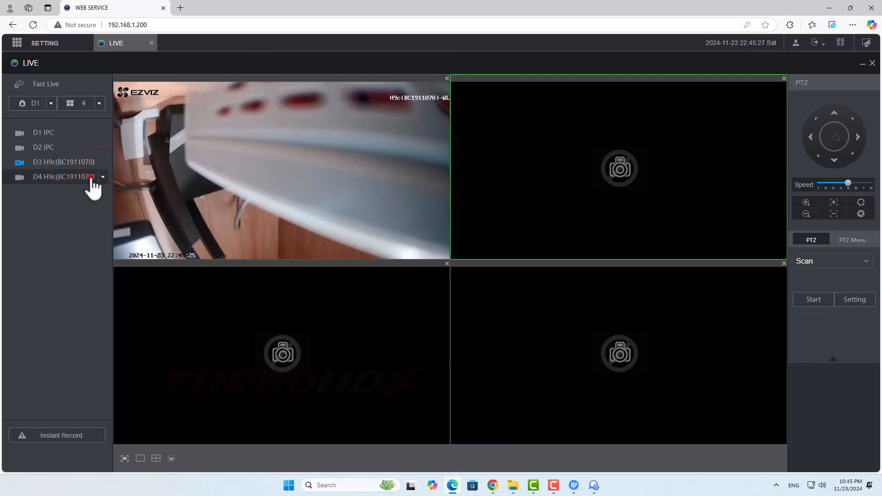
left_click(64, 176)
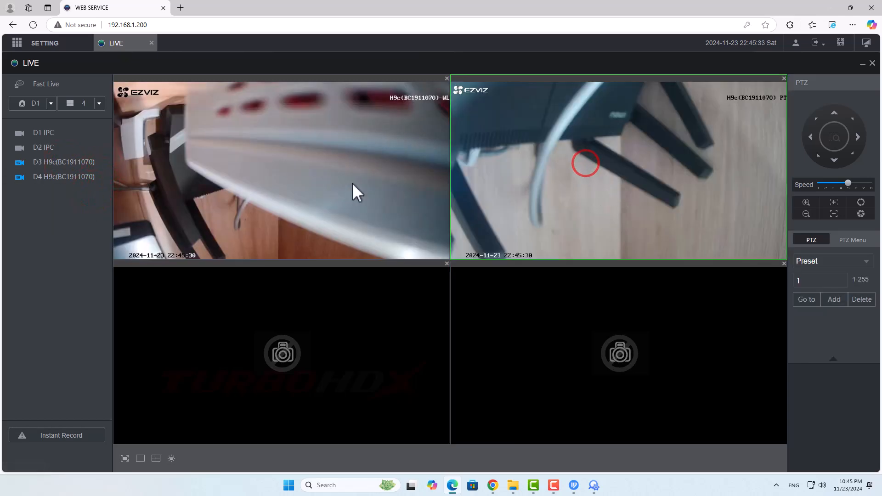
left_click(358, 186)
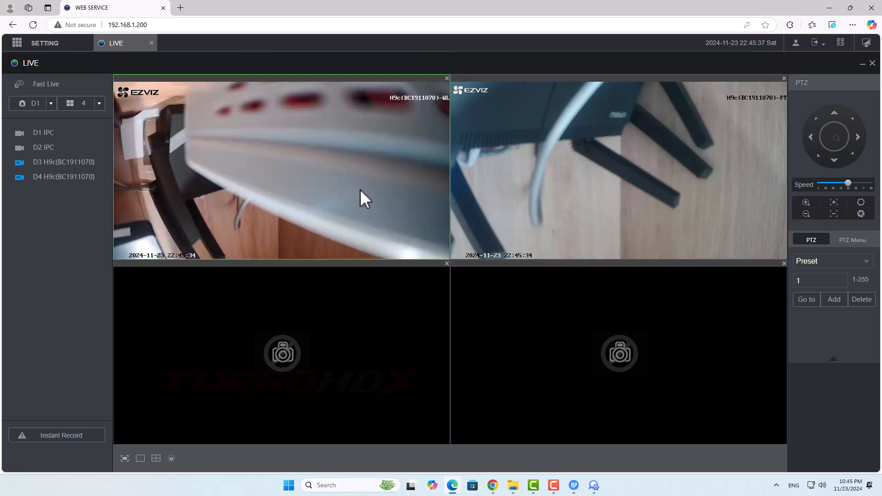
mouse_move(384, 203)
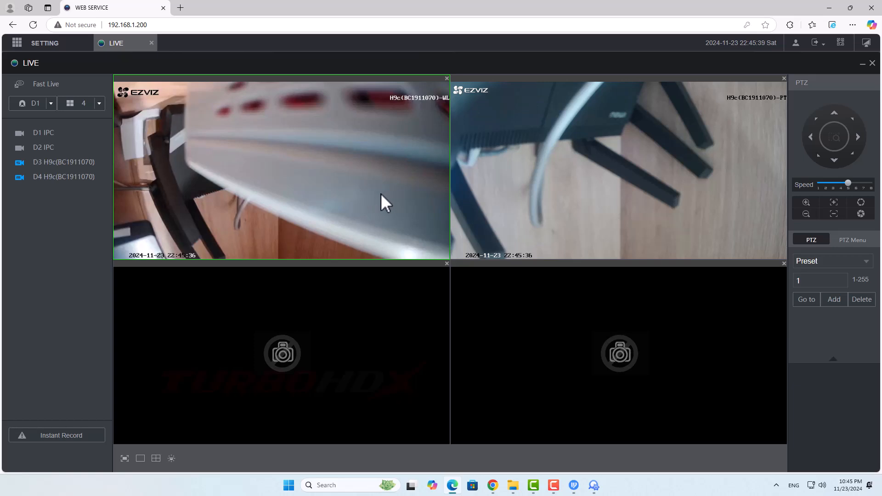